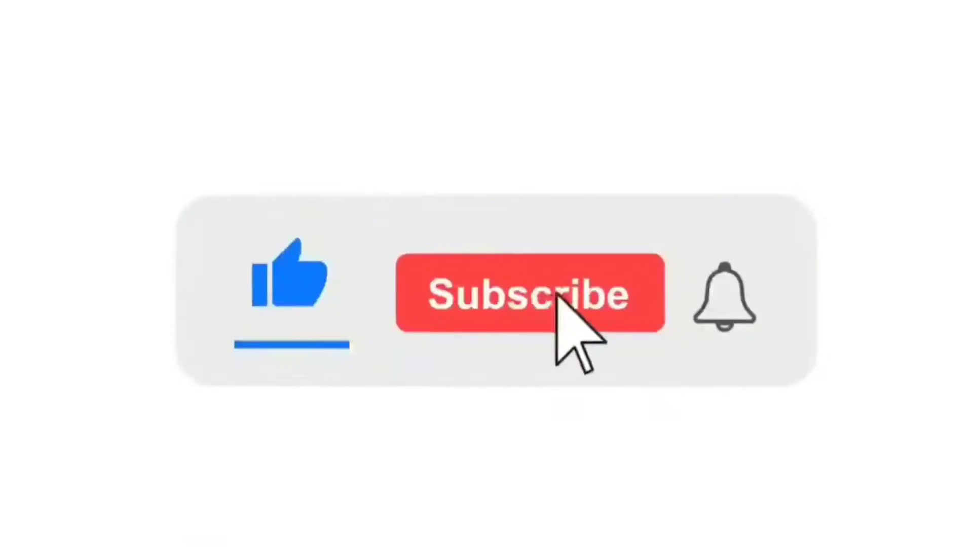
- Subscribe to the channel with the red Subscribe button
{"action": "left_click", "coordinate": [529, 293]}
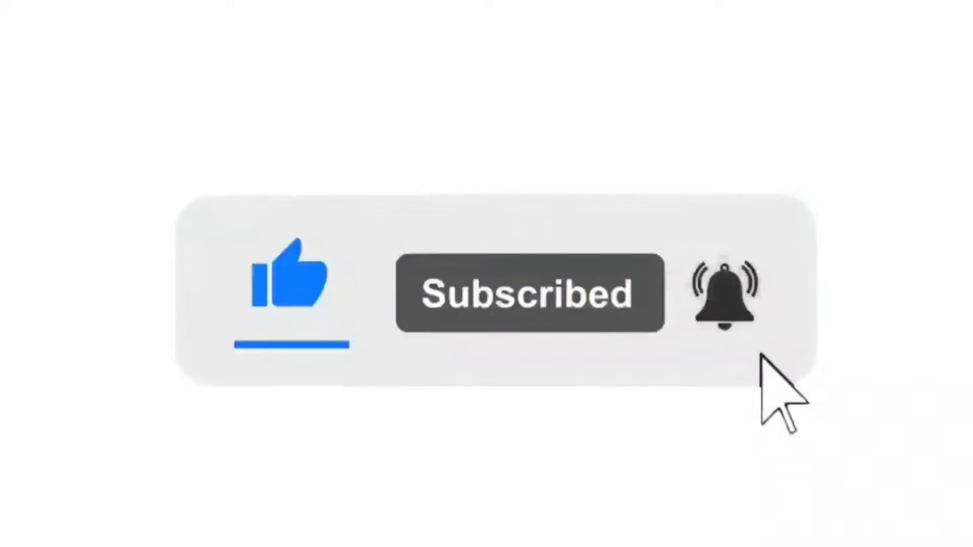